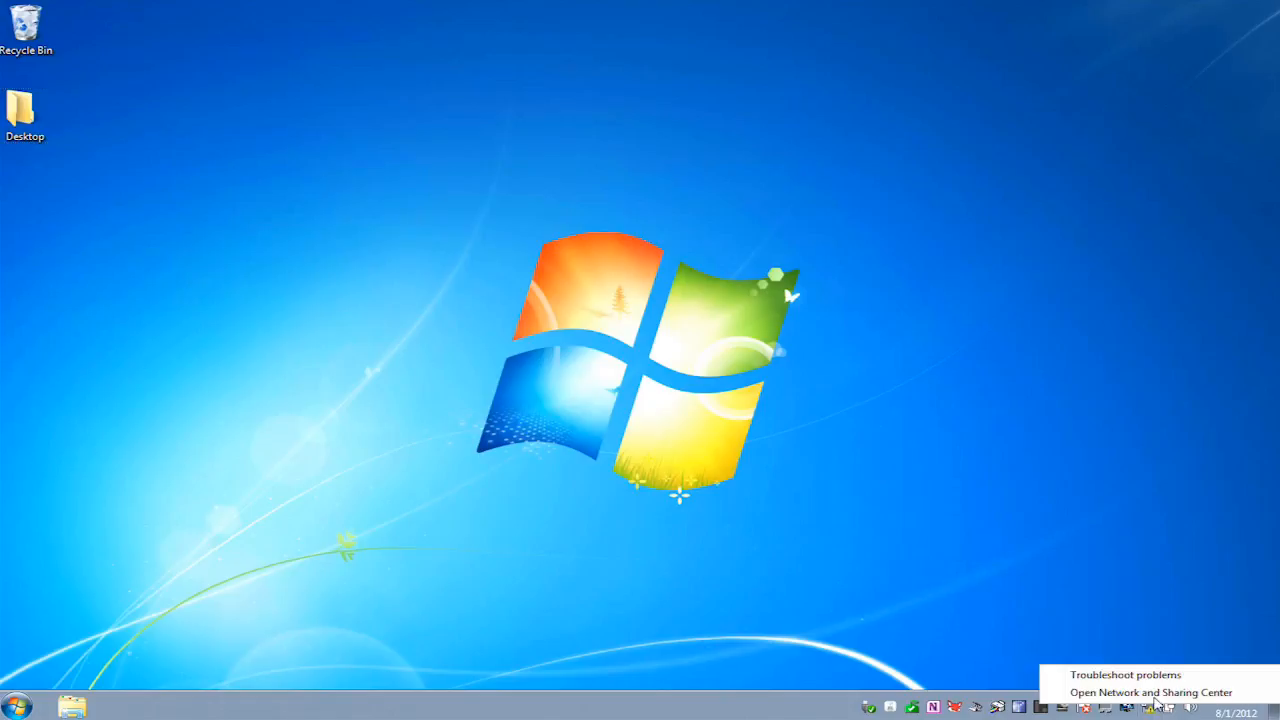
# - Reach the Manage Wireless Networks page listing the seven saved networks
pyautogui.click(1150, 692)
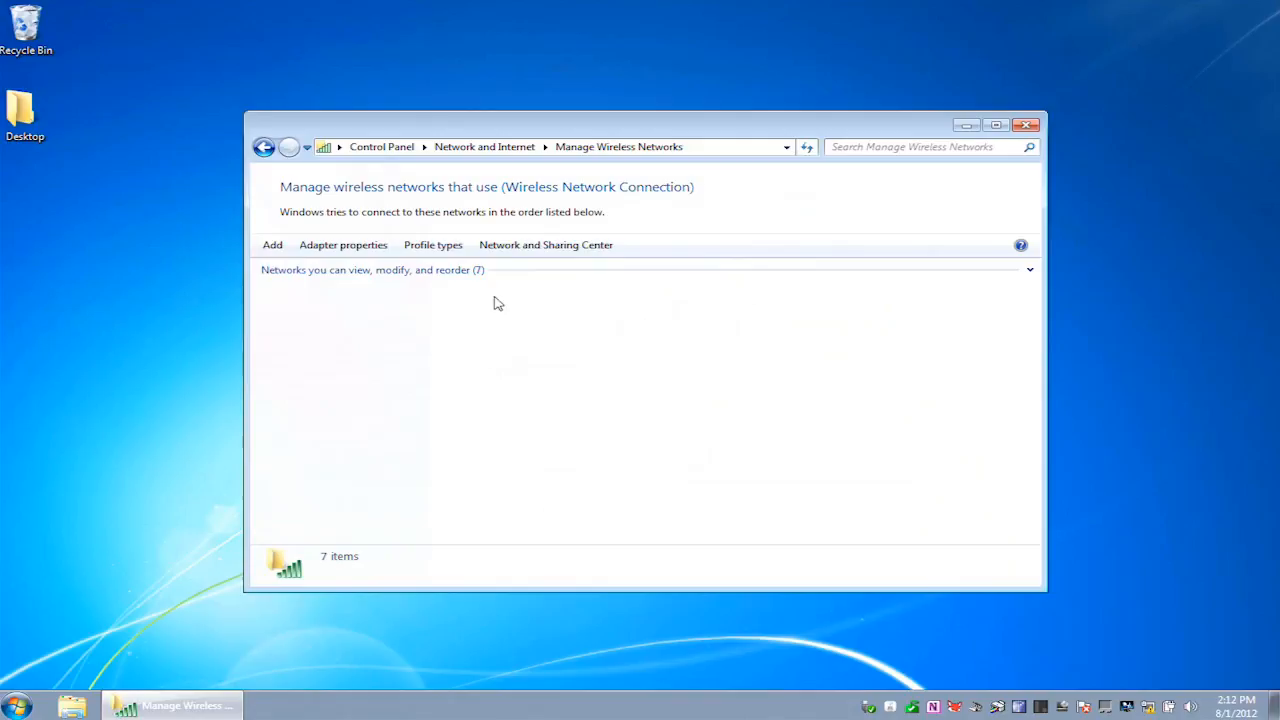
# - Add a new network, choosing 'Create an ad hoc network' in the Manually connect wizard
pyautogui.click(272, 244)
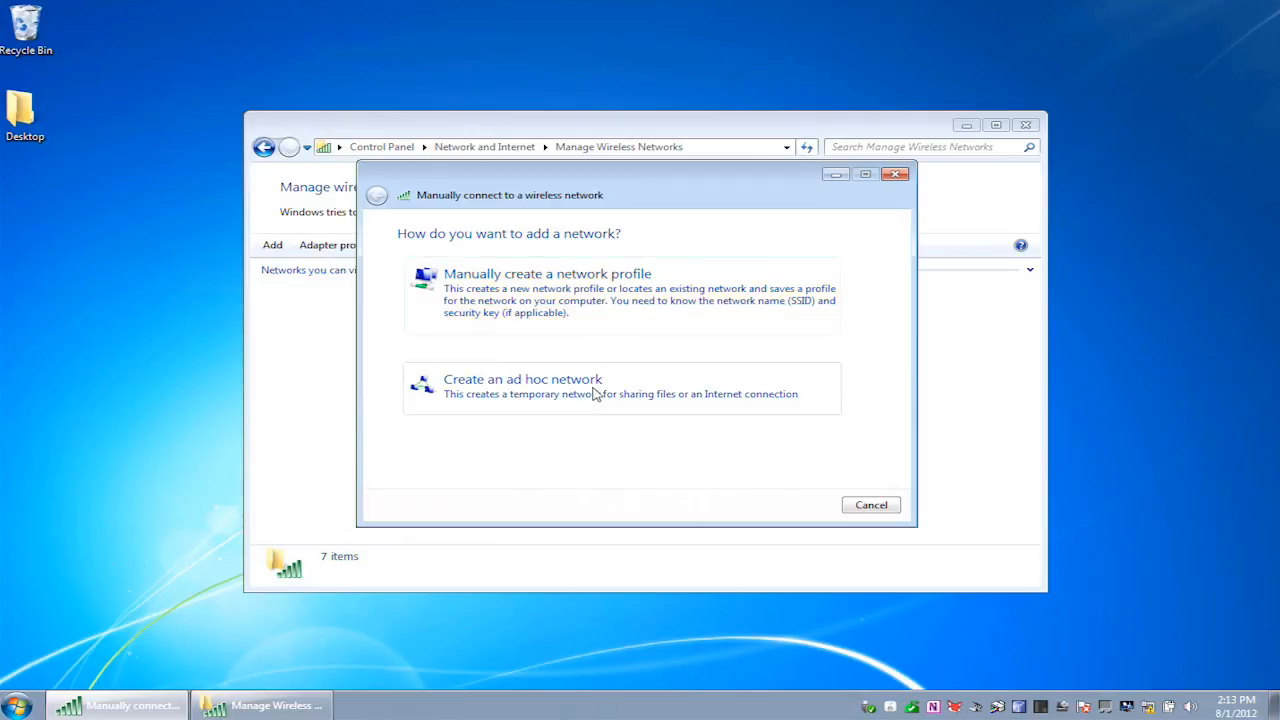
pyautogui.moveTo(532, 392)
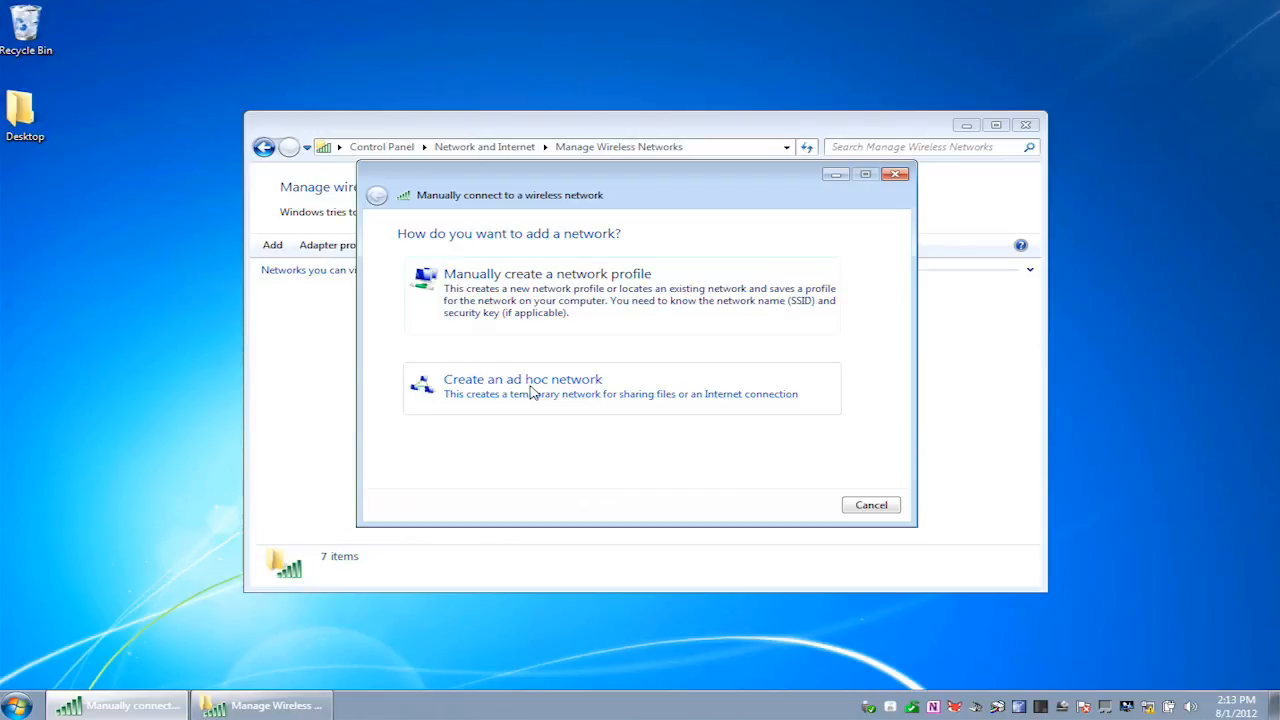
pyautogui.click(524, 386)
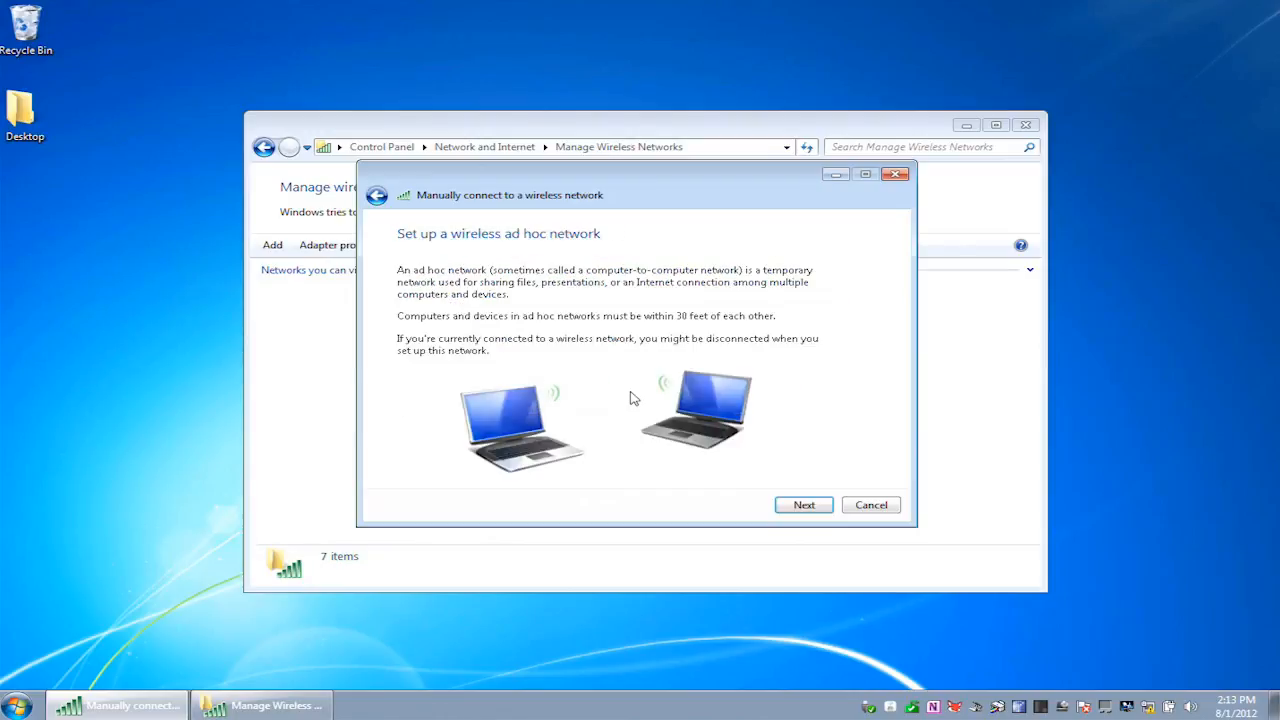
# - Name the network MyNetwork1 and browse the security types, currently 'No authentication (Open)'
pyautogui.click(804, 504)
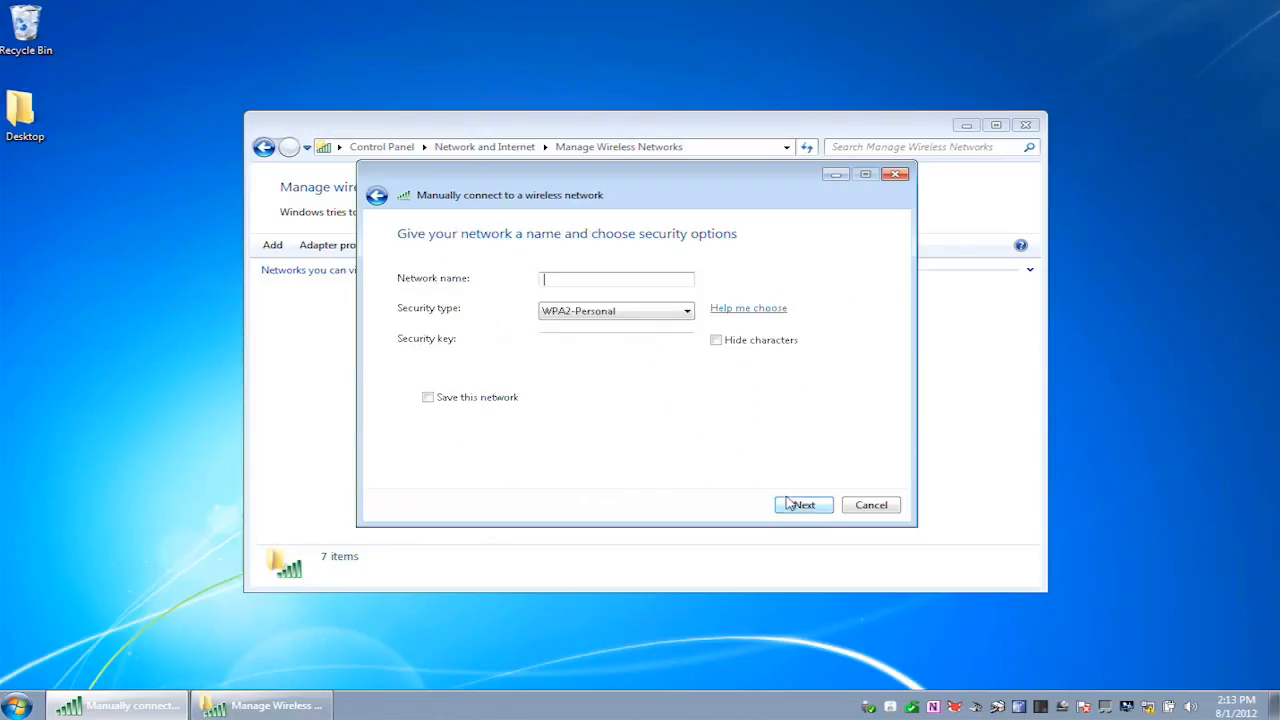
pyautogui.moveTo(672, 436)
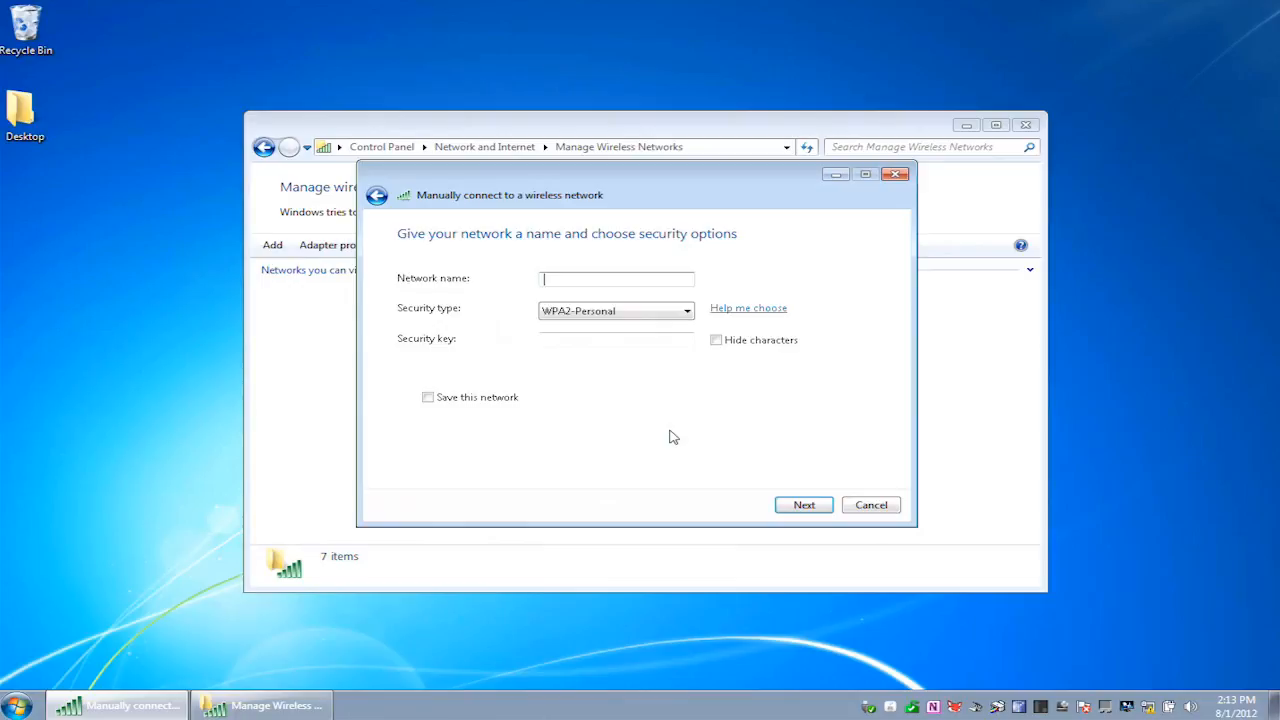
pyautogui.write('MyNetwork')
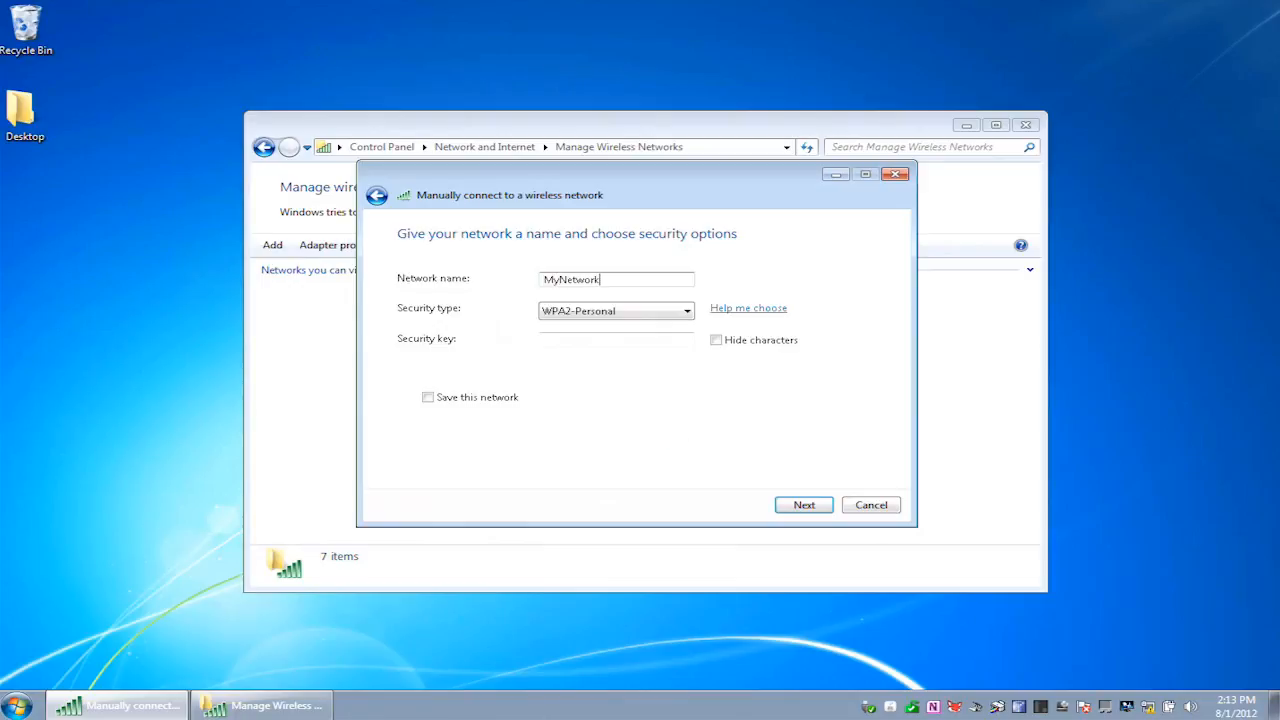
pyautogui.write('1')
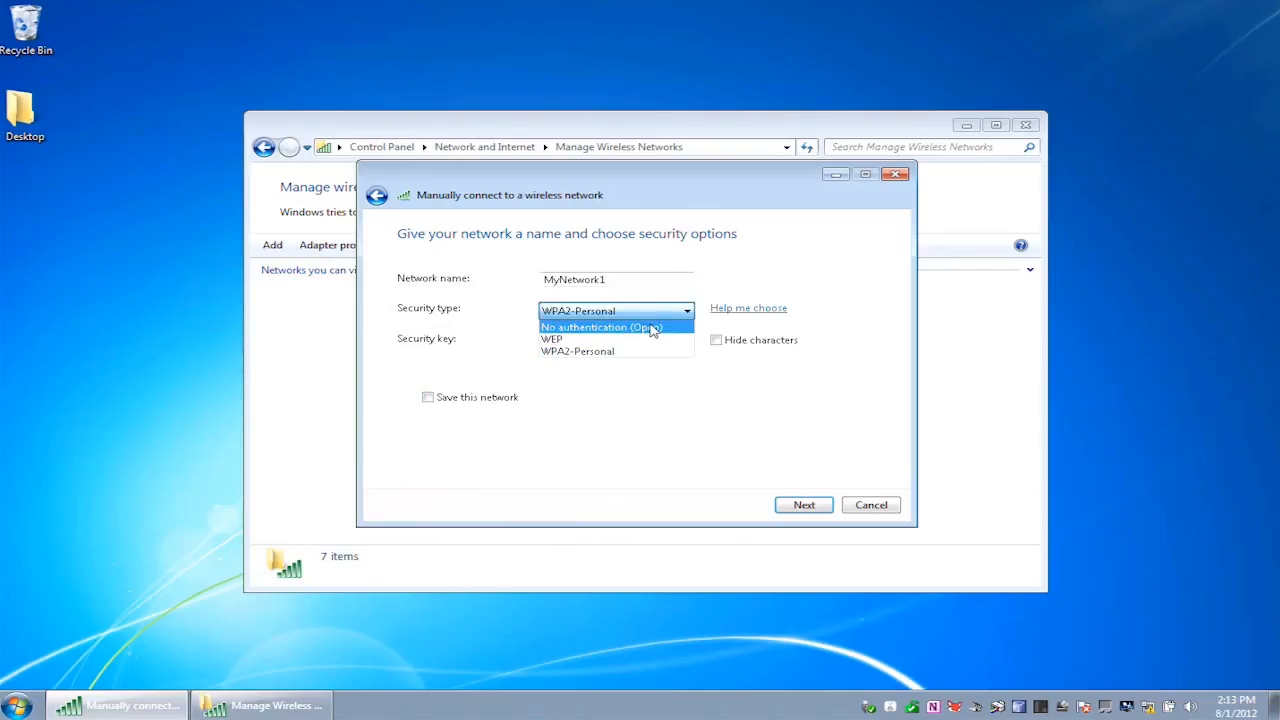
pyautogui.click(600, 328)
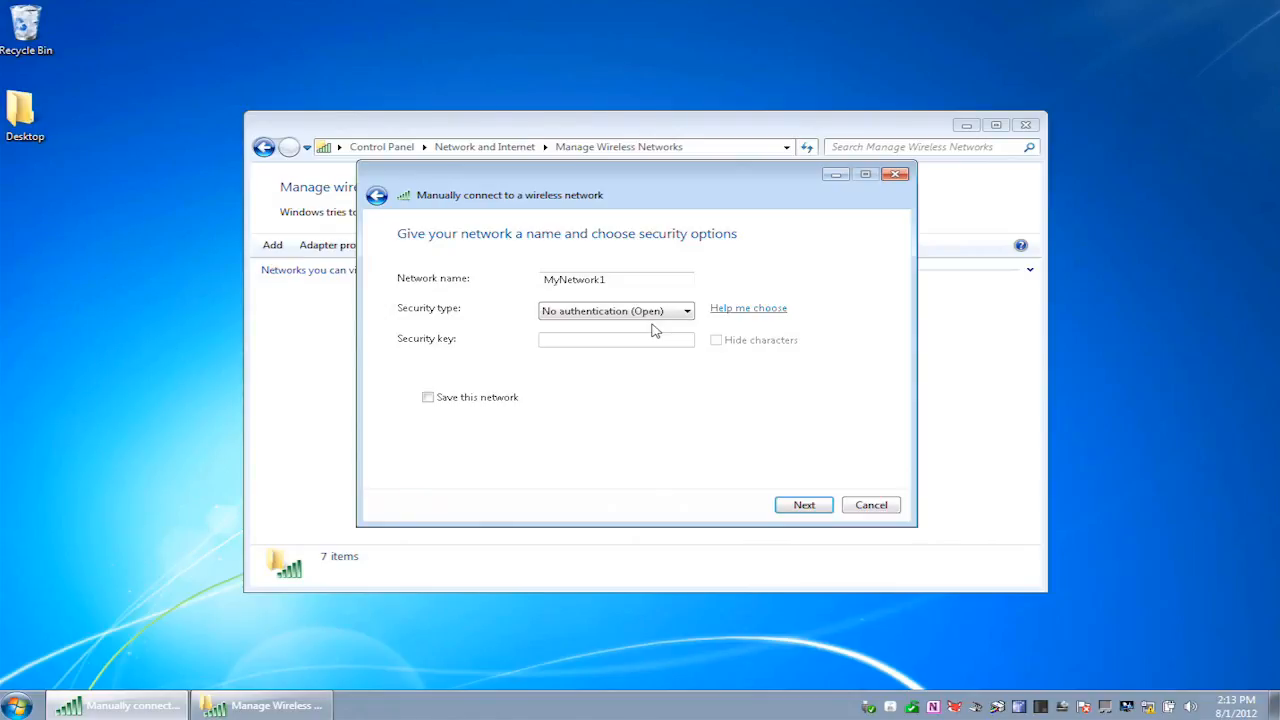
pyautogui.click(616, 310)
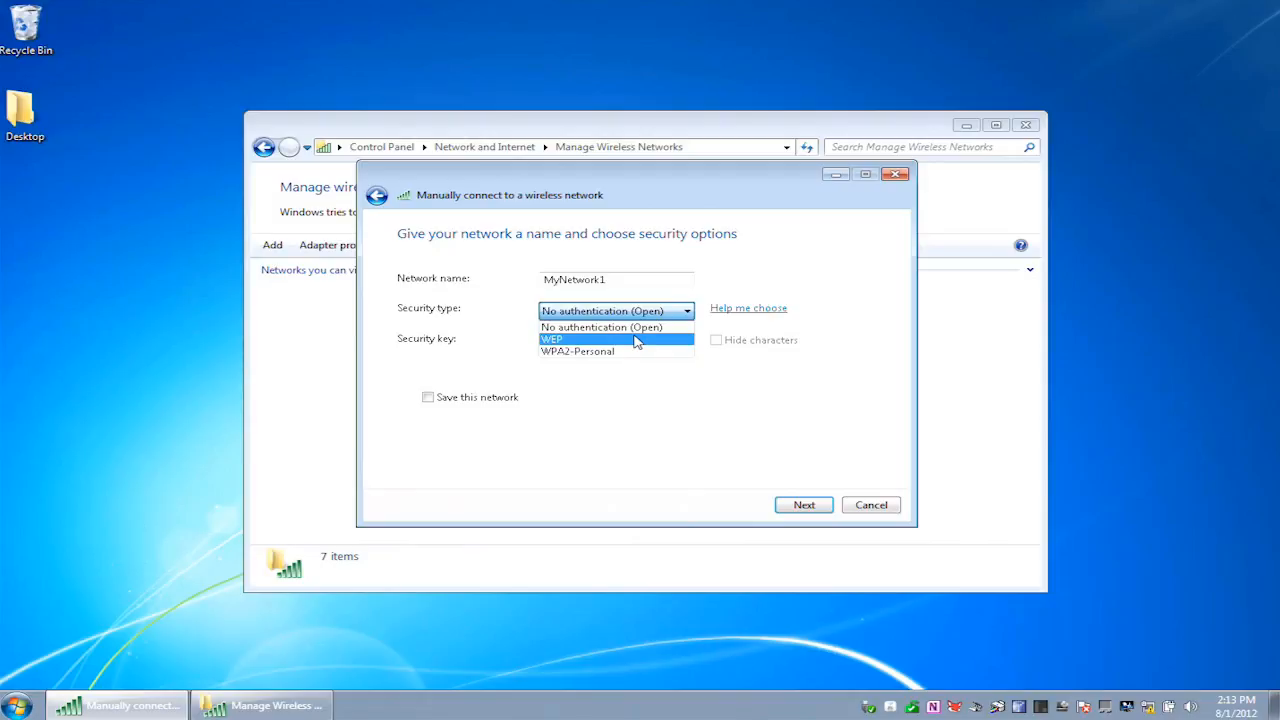
pyautogui.moveTo(616, 352)
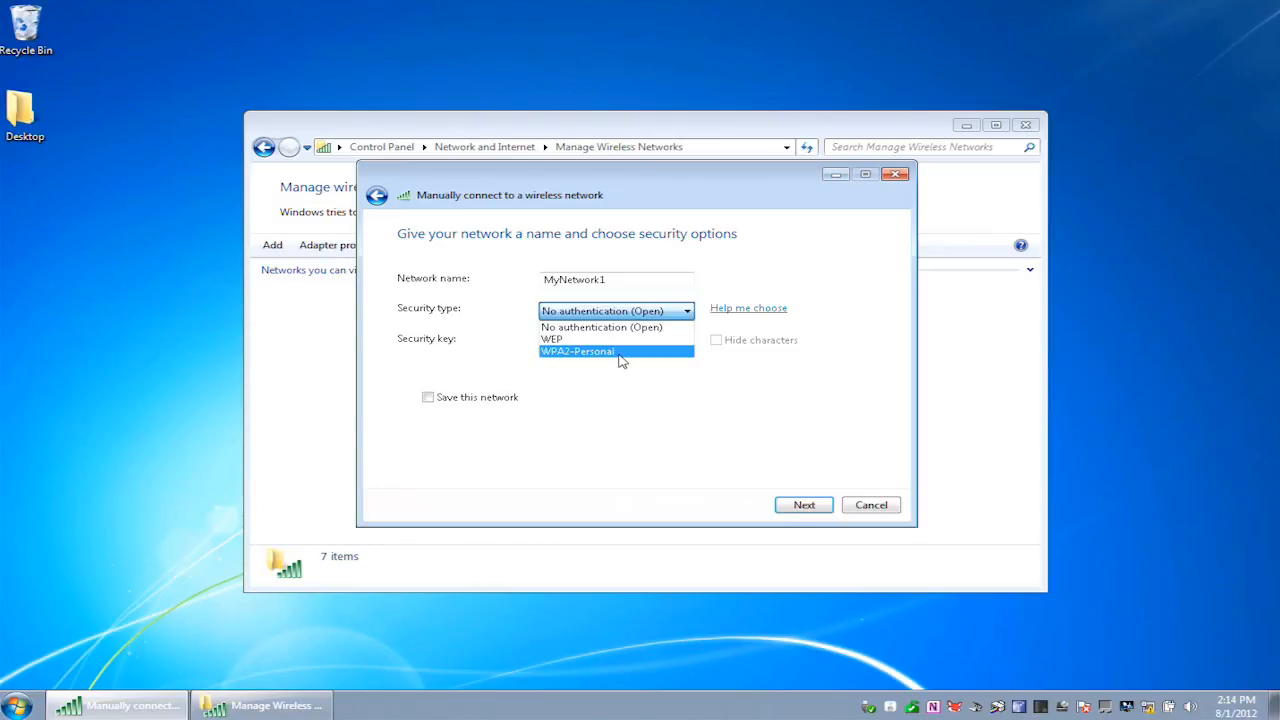
pyautogui.moveTo(620, 344)
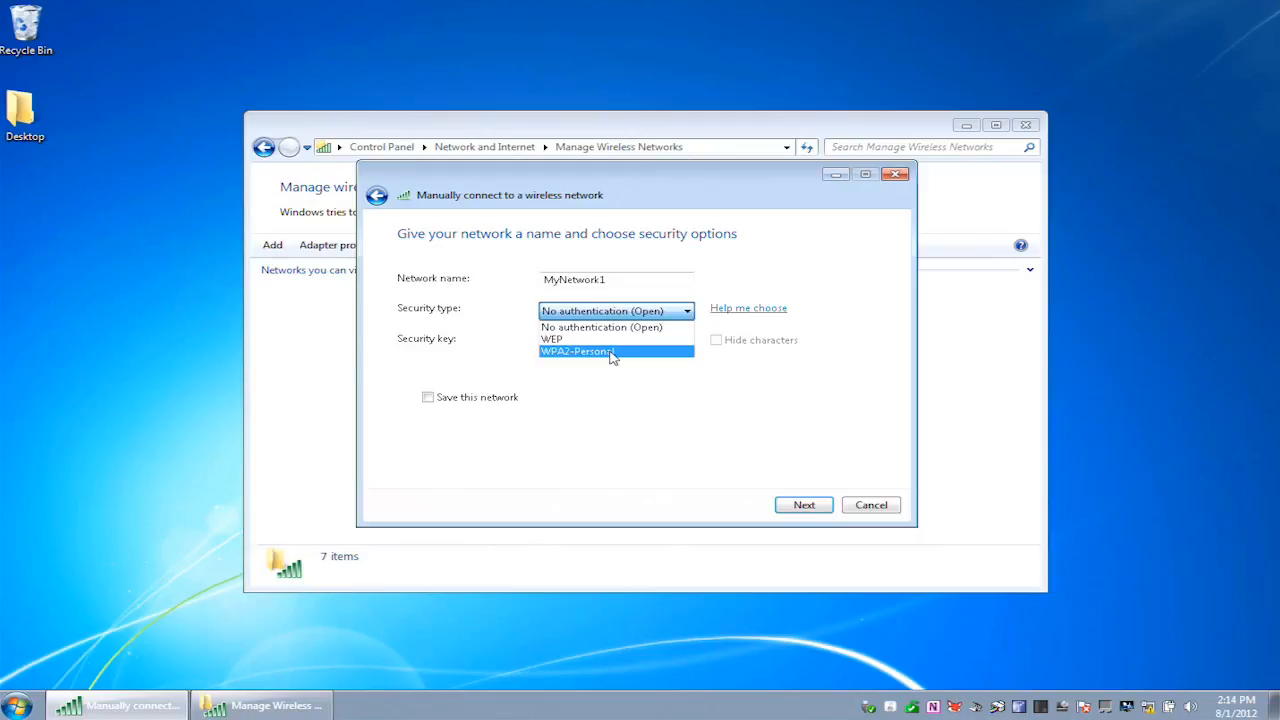
pyautogui.moveTo(616, 360)
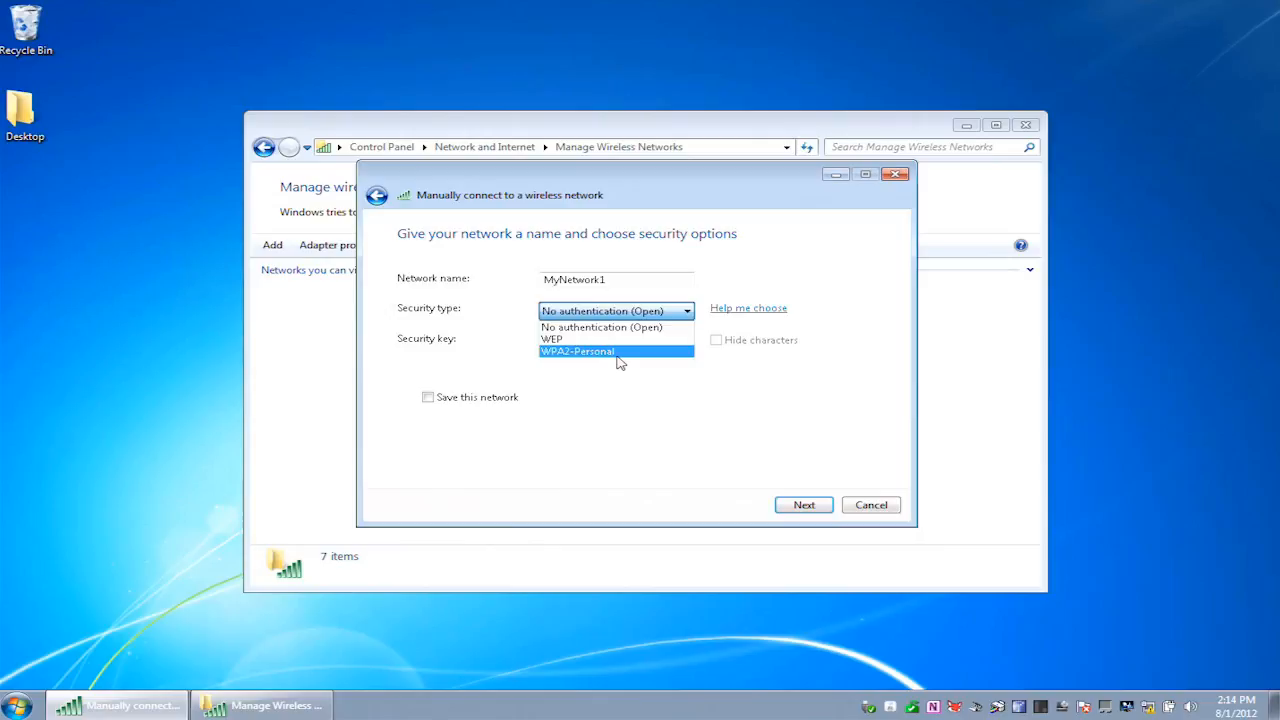
# - Select WPA2-Personal security for MyNetwork1 with a hidden security key entered
pyautogui.click(576, 352)
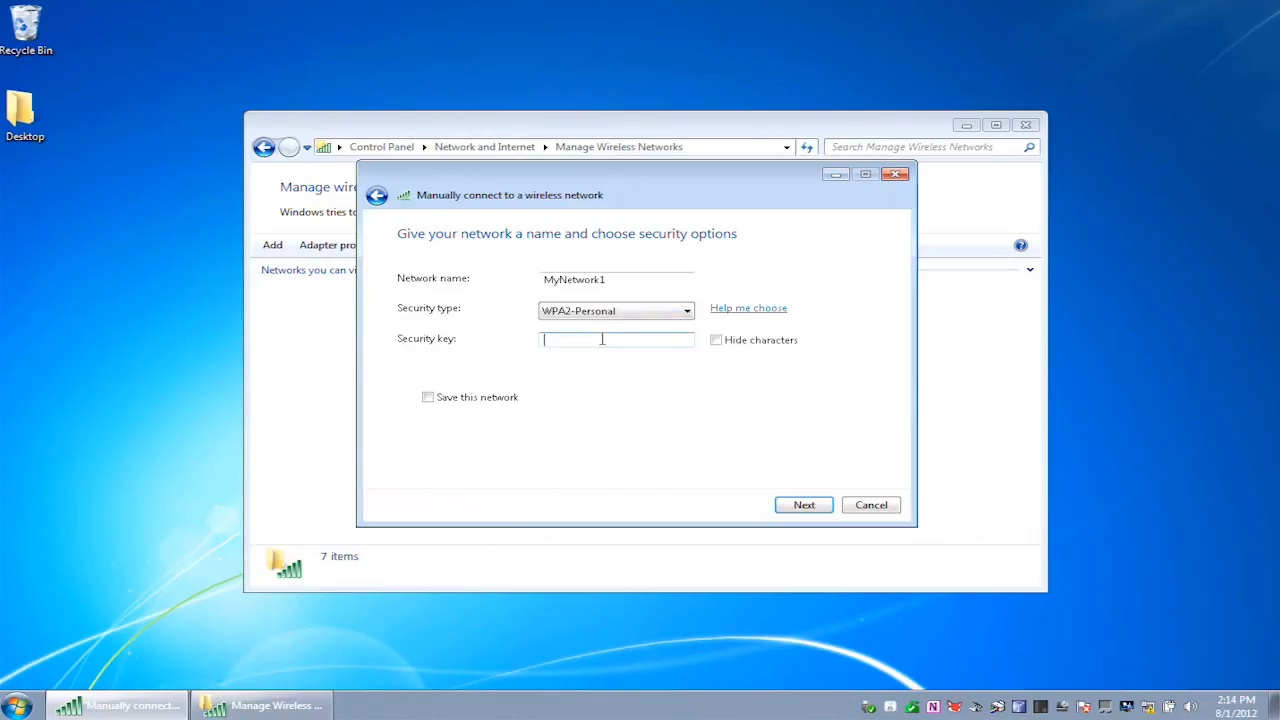
pyautogui.write('S')
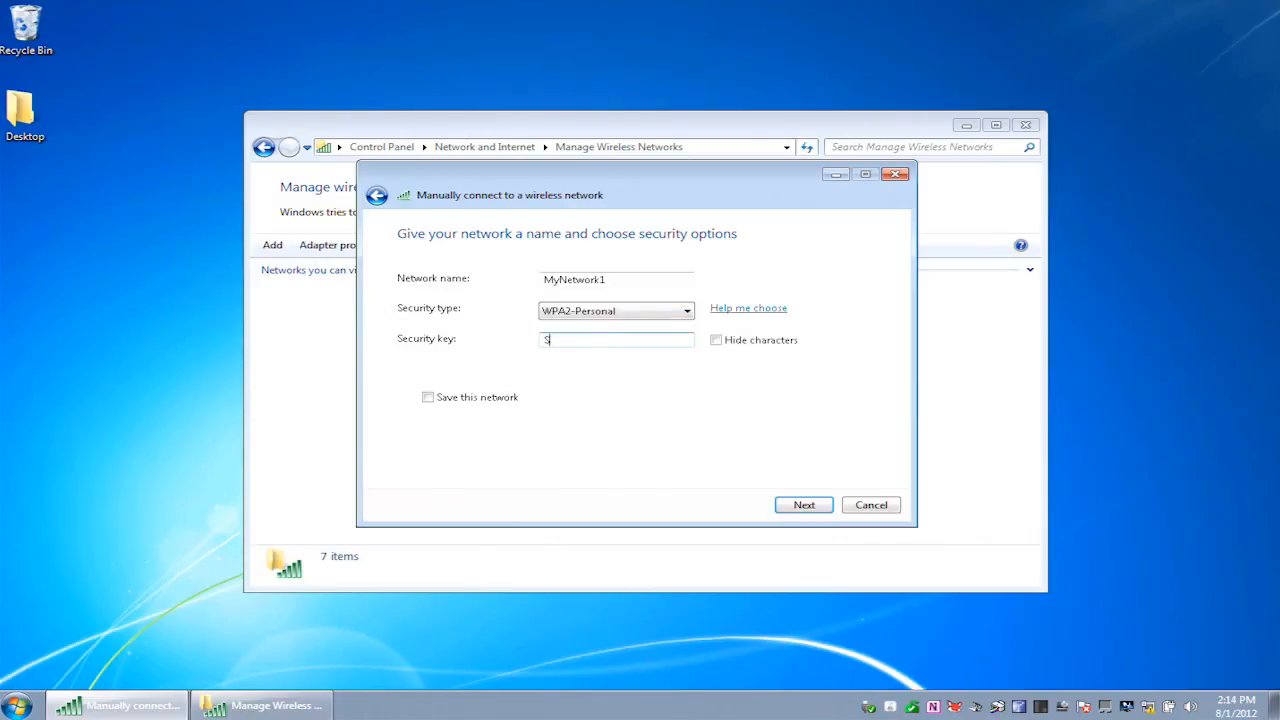
pyautogui.click(716, 340)
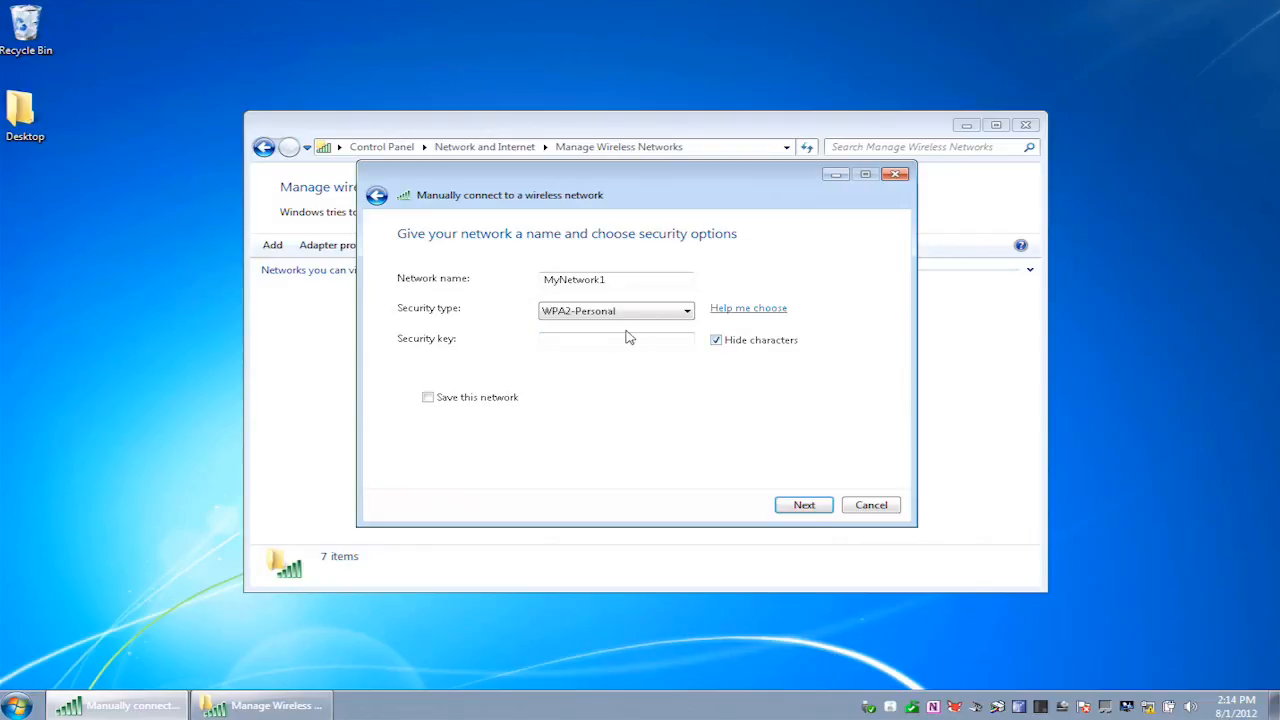
pyautogui.write('password')
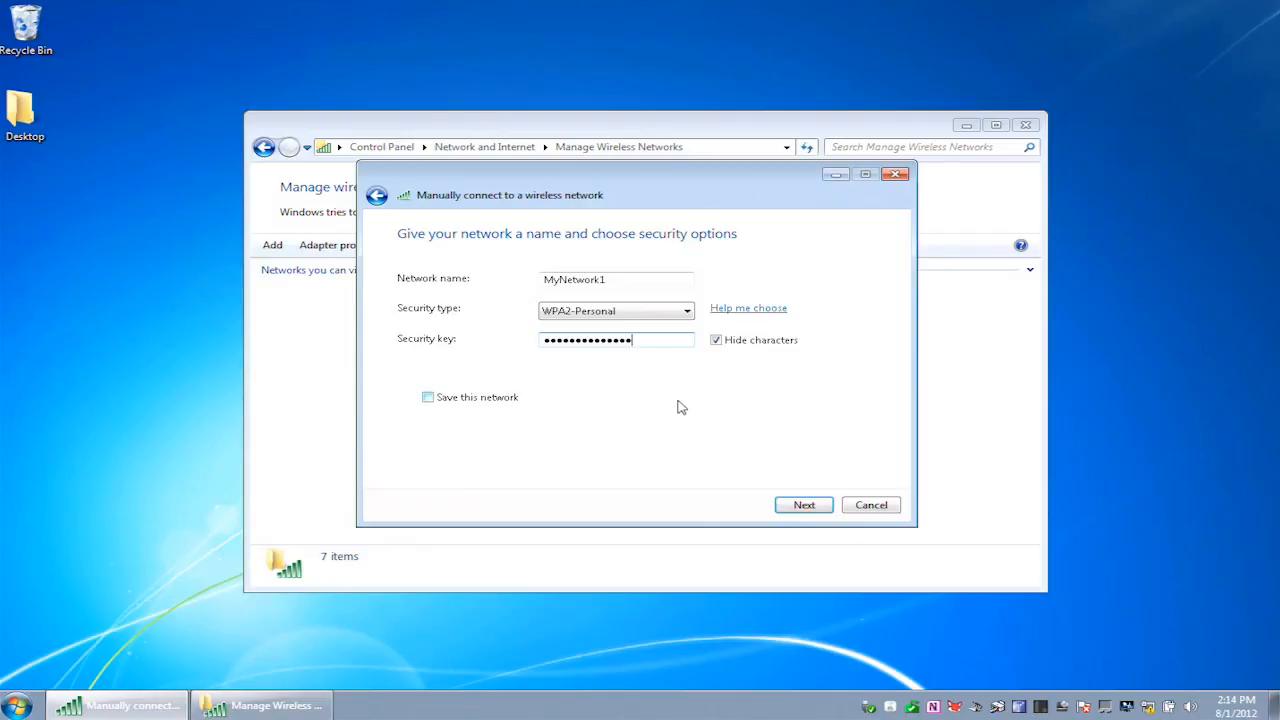
pyautogui.click(428, 396)
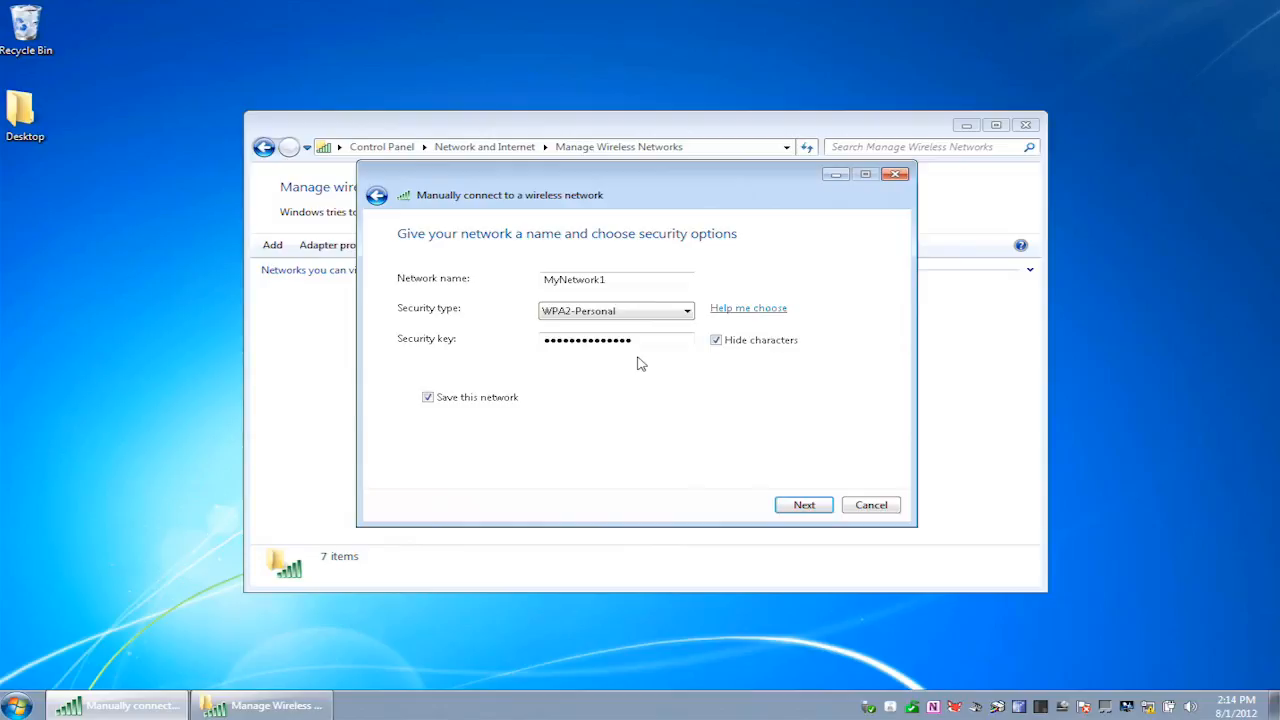
pyautogui.click(616, 310)
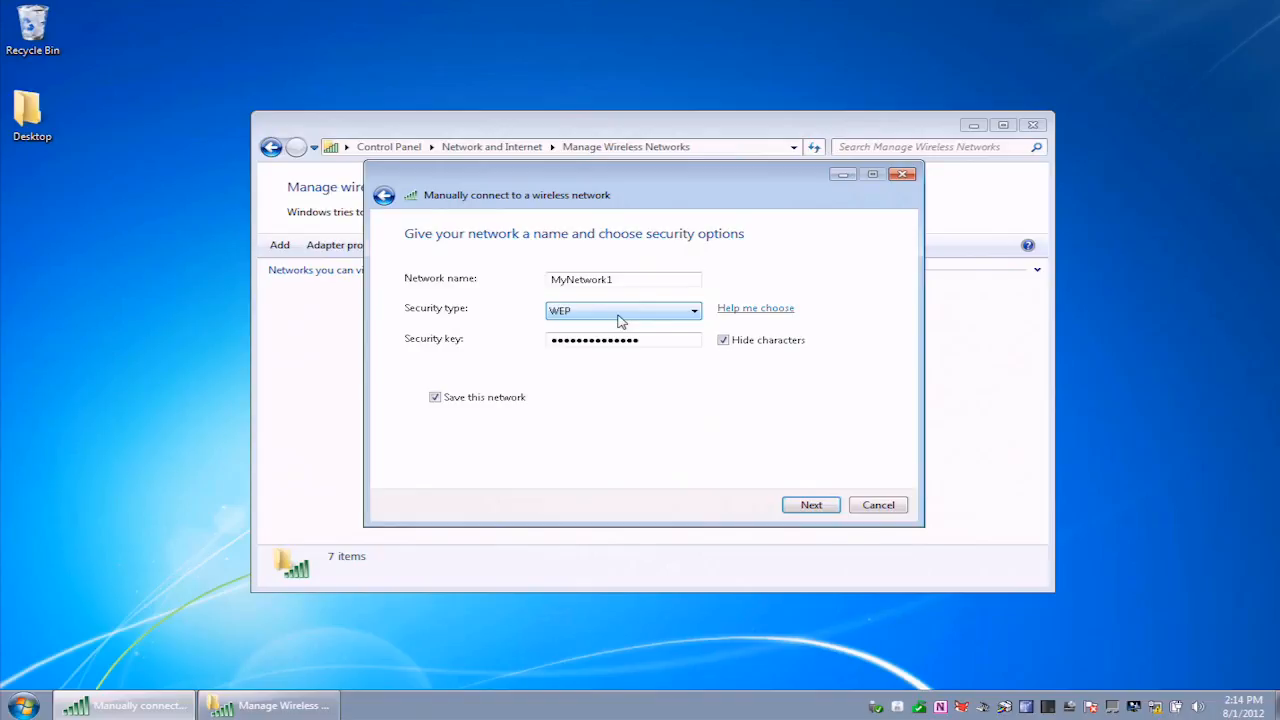
pyautogui.click(694, 310)
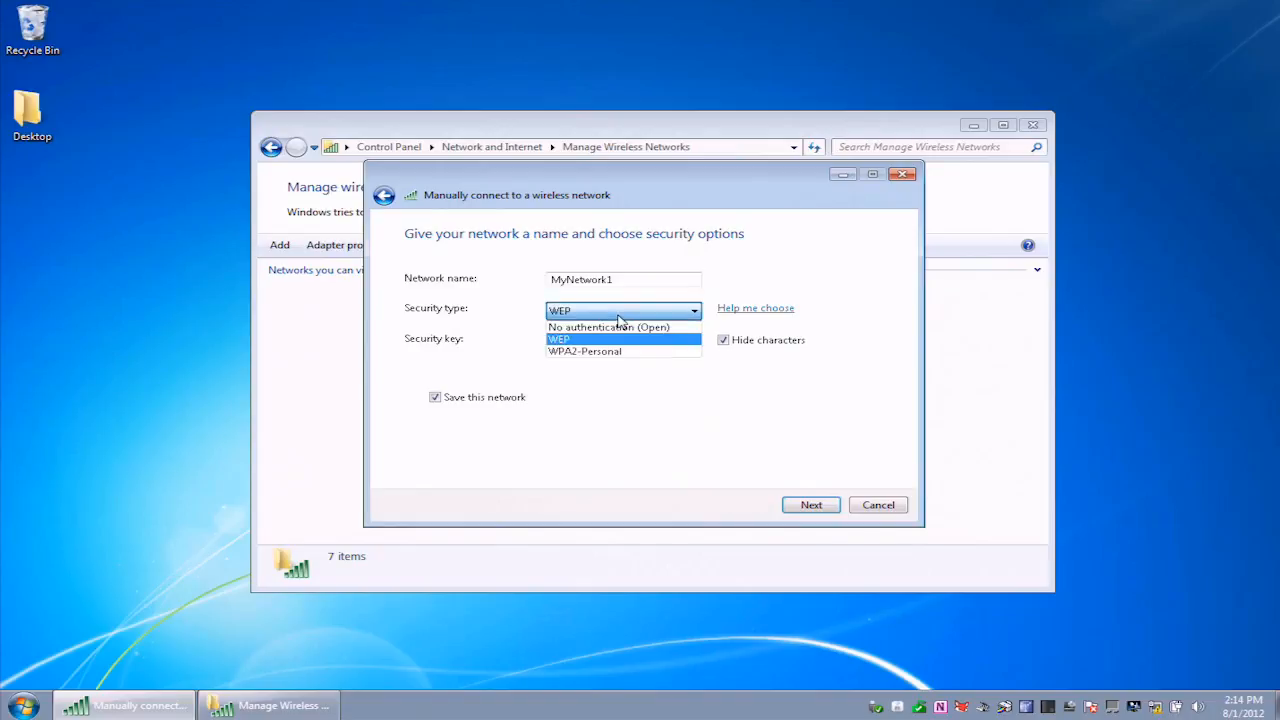
pyautogui.click(584, 352)
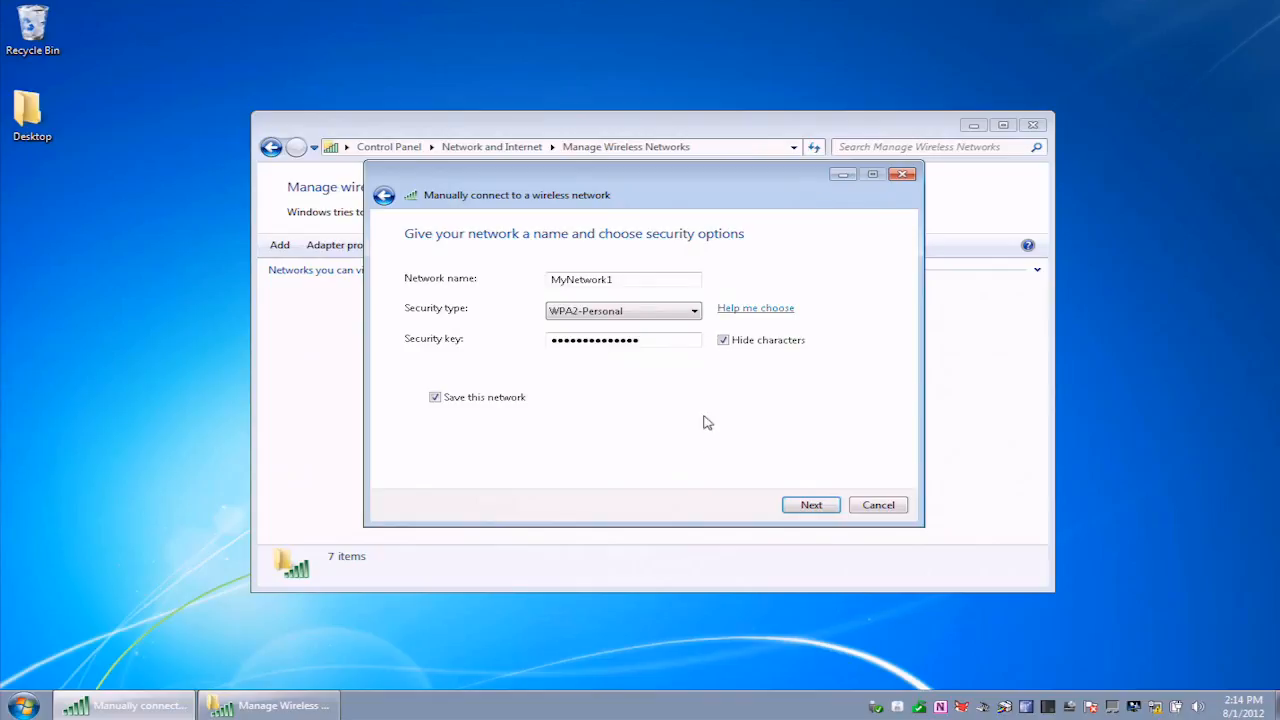
# - Create MyNetwork1 and close the wizard, returning to the list of eight networks
pyautogui.click(812, 504)
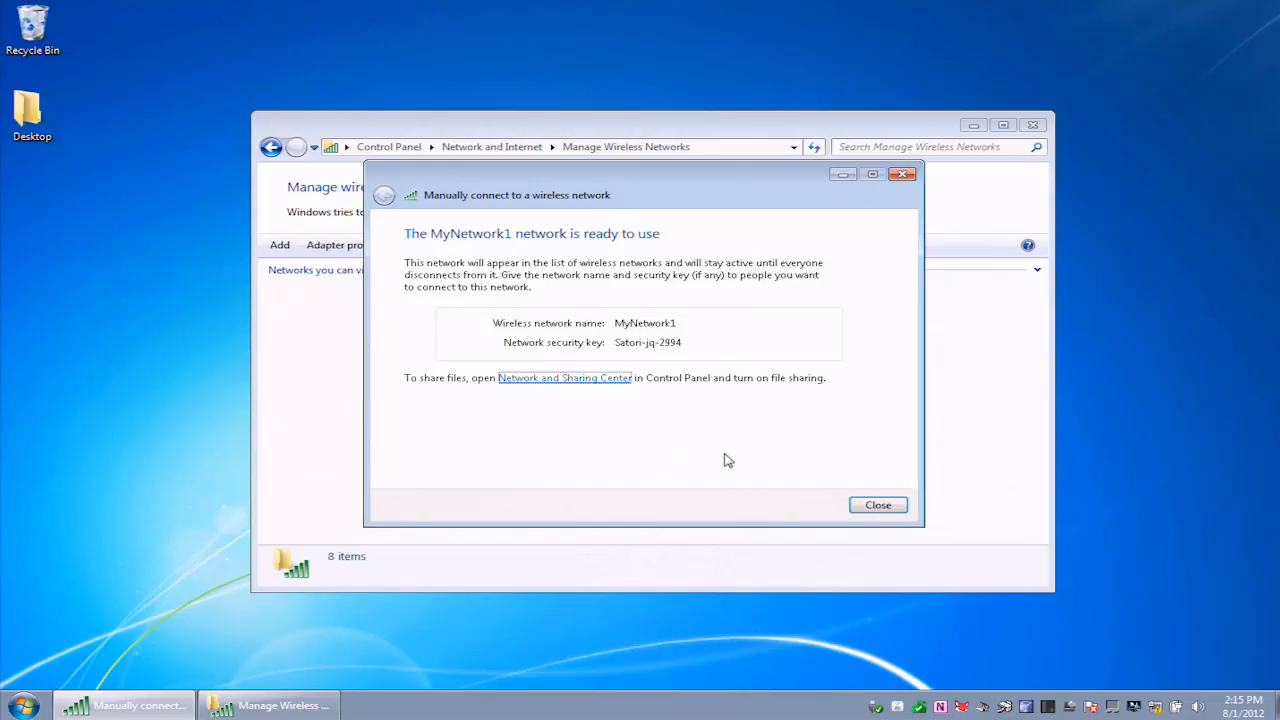
pyautogui.click(876, 504)
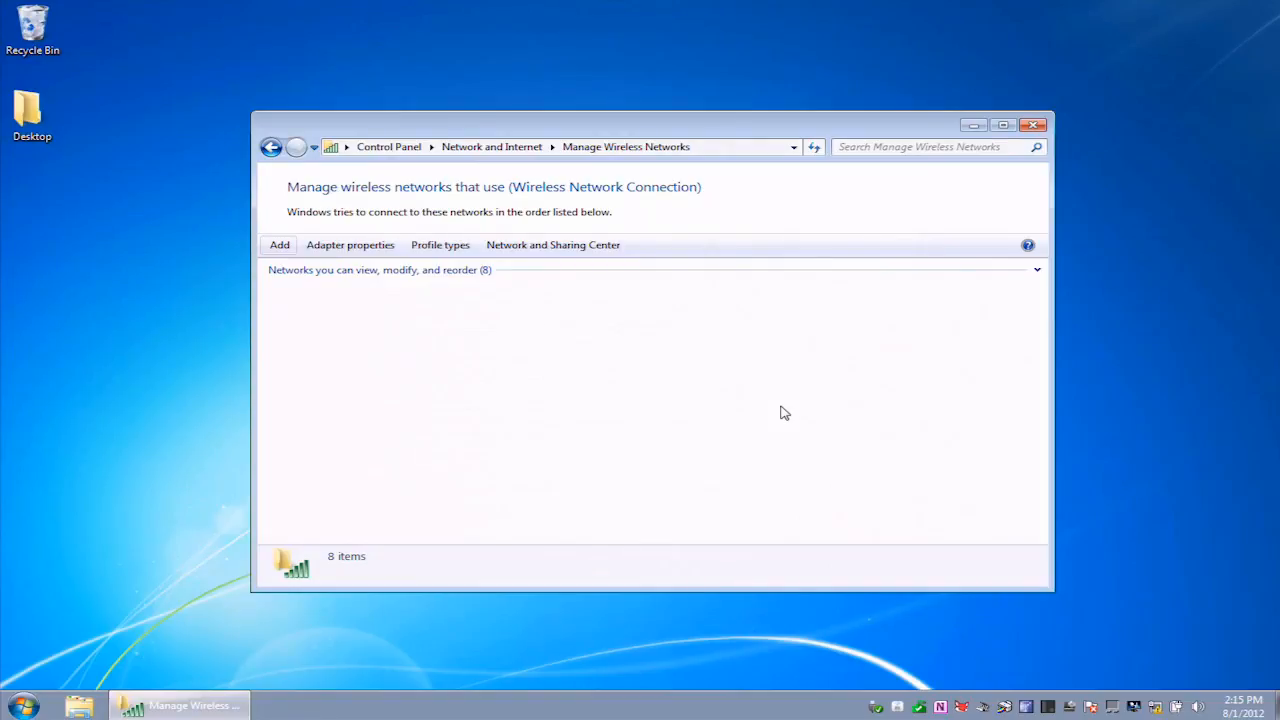
pyautogui.moveTo(1044, 286)
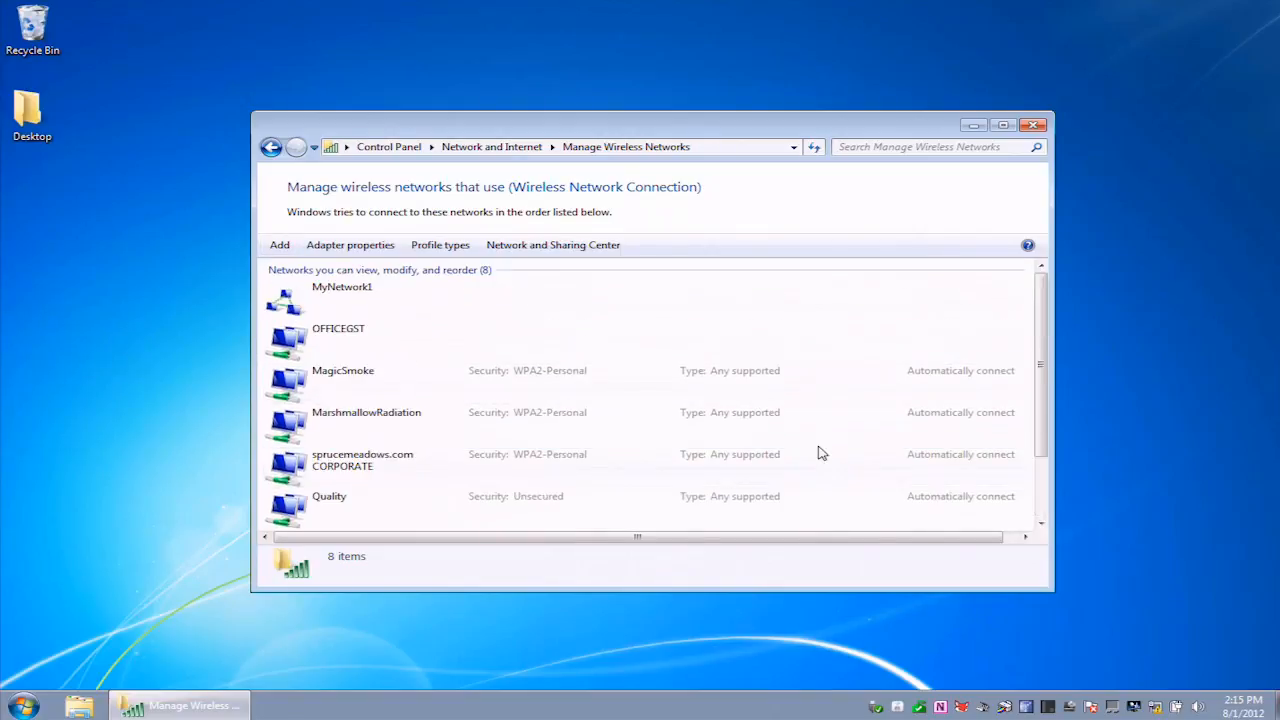
pyautogui.click(342, 288)
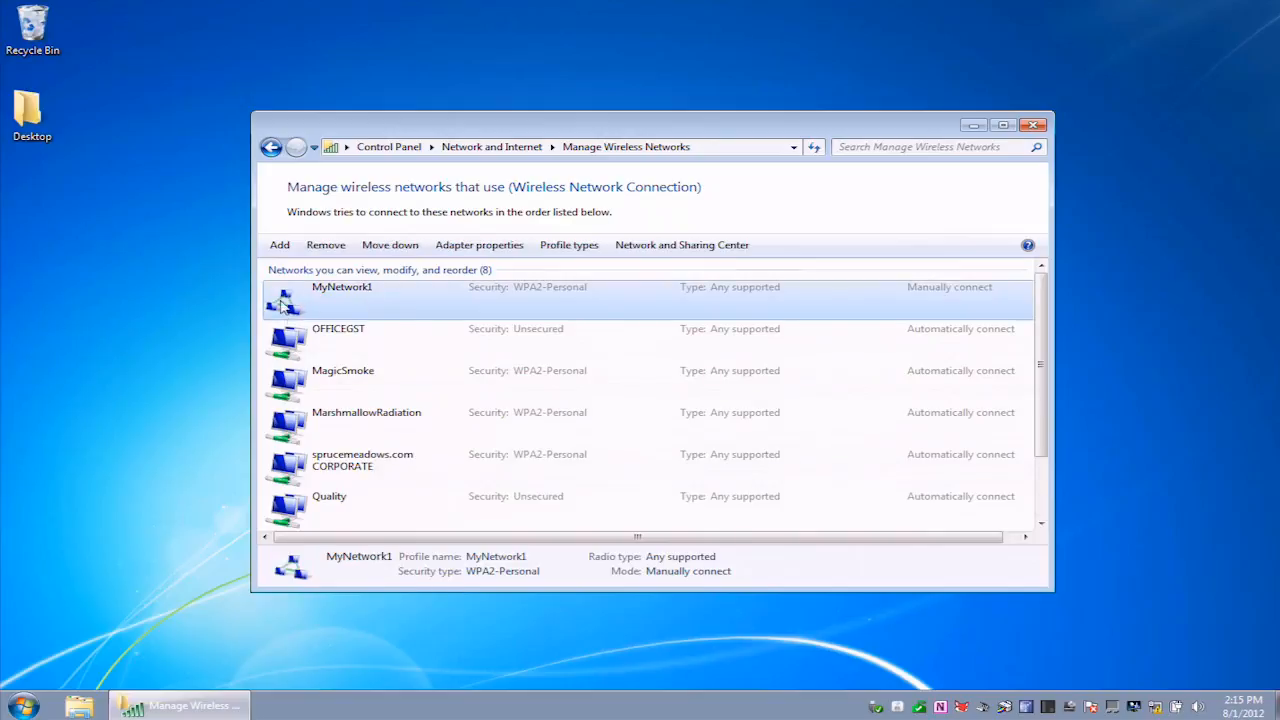
pyautogui.moveTo(296, 320)
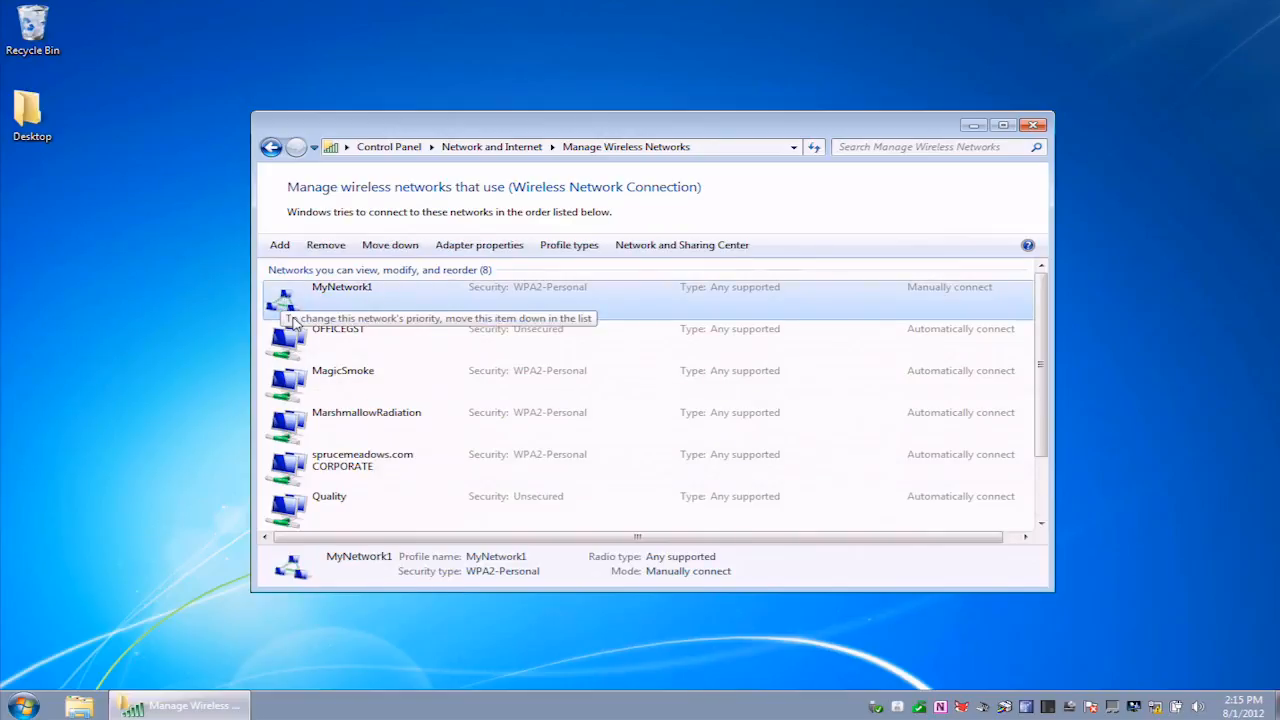
pyautogui.doubleClick(342, 296)
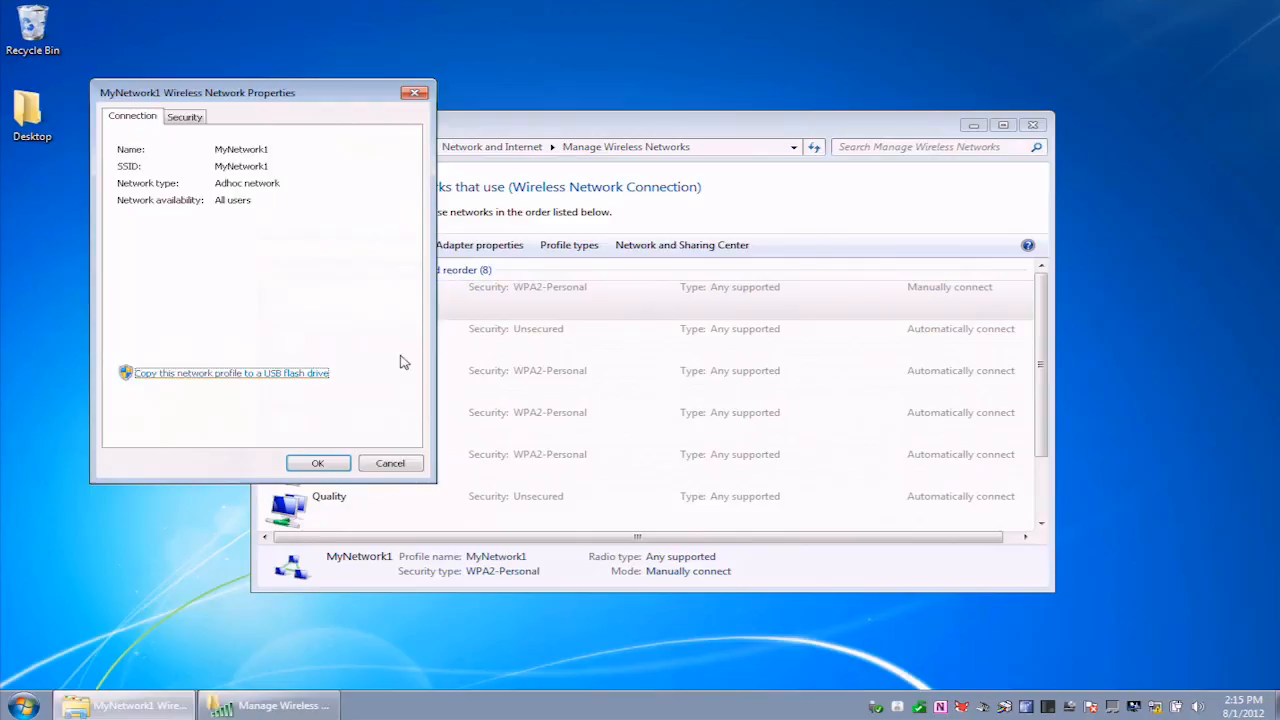
pyautogui.click(184, 116)
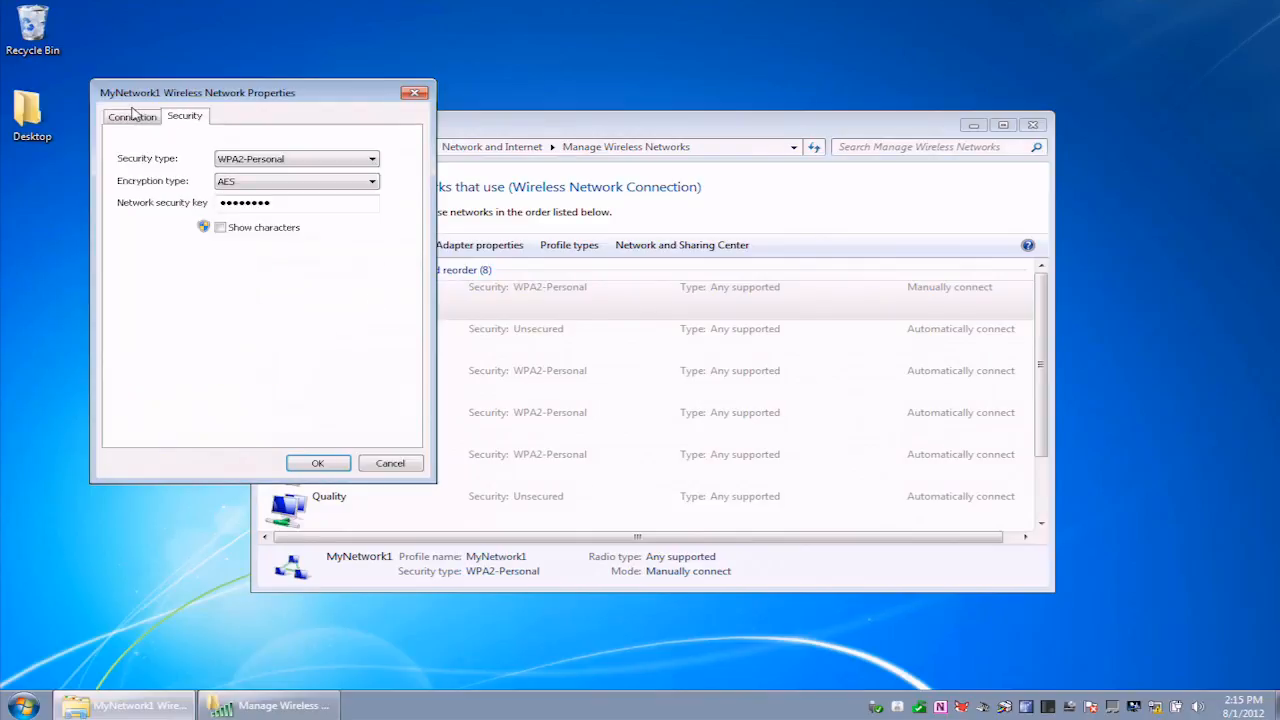
pyautogui.click(390, 462)
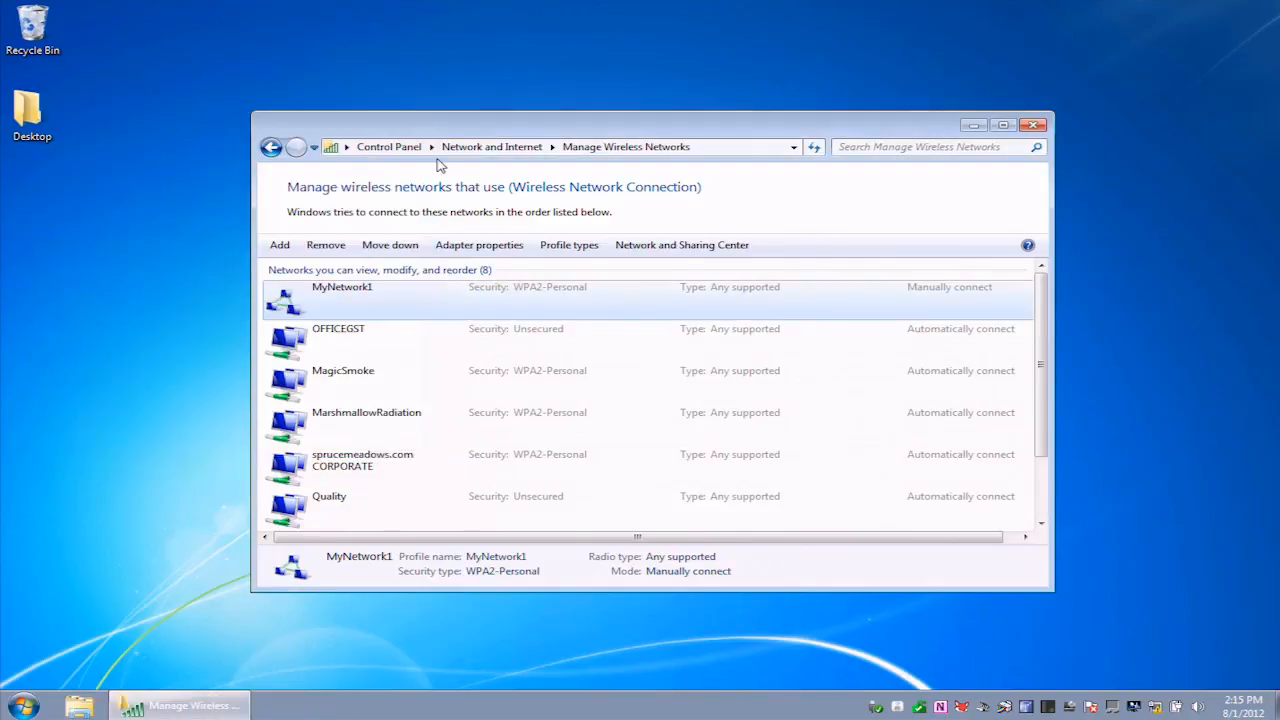
pyautogui.click(280, 244)
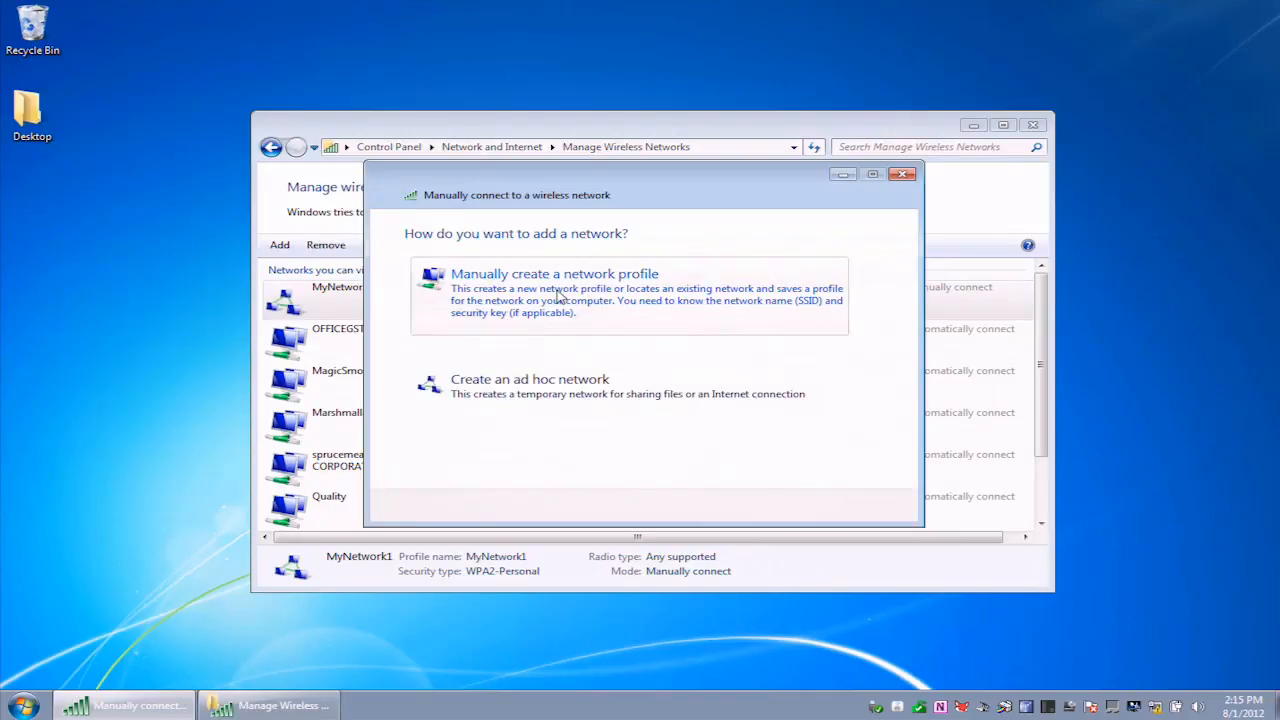
pyautogui.click(554, 272)
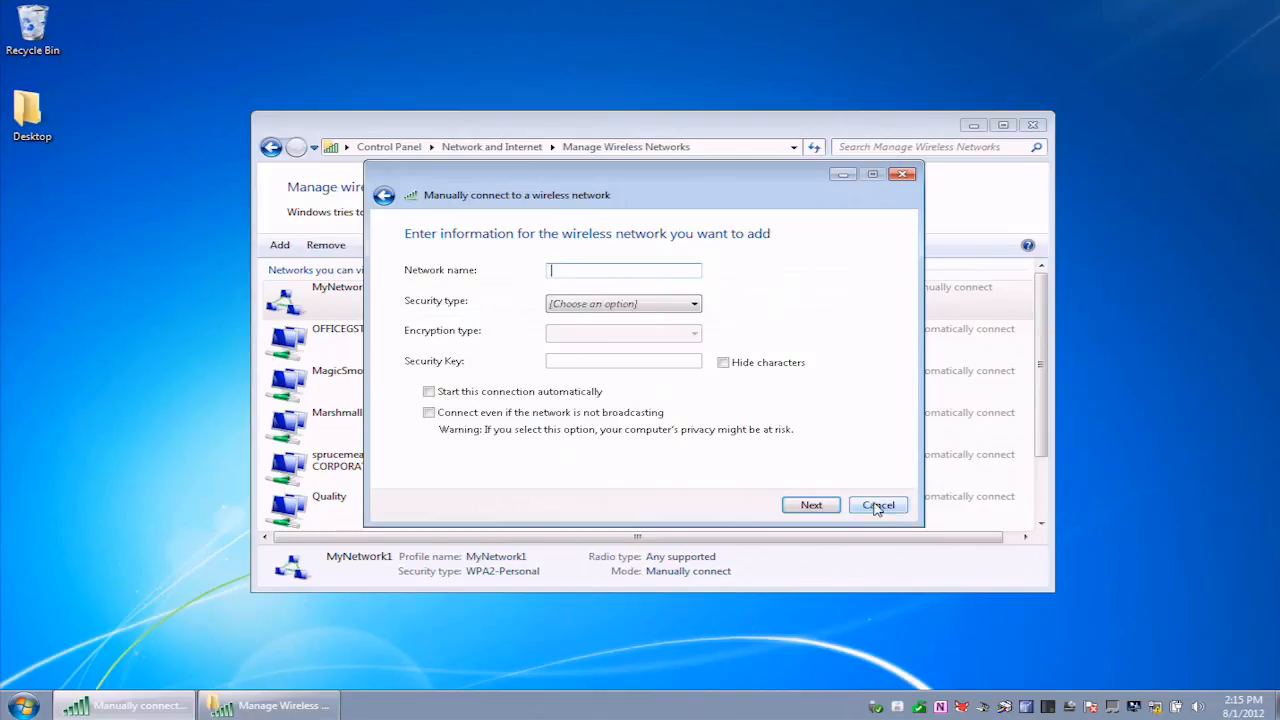
pyautogui.click(878, 504)
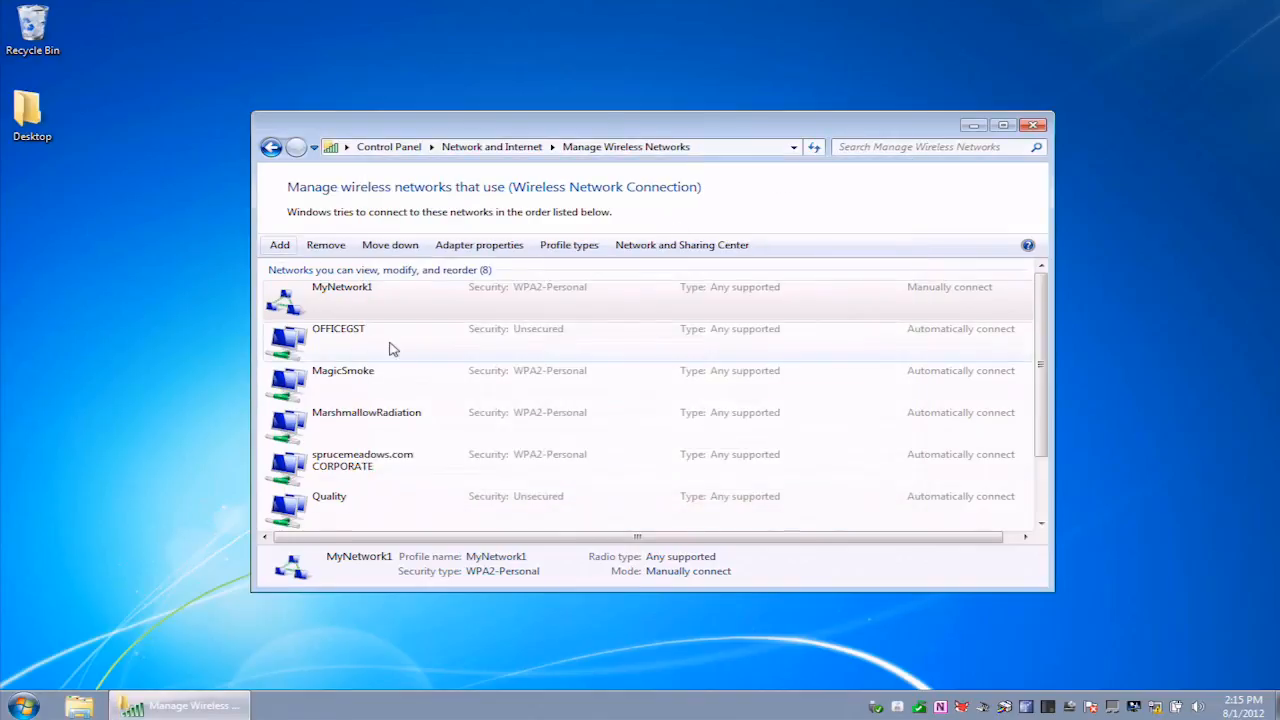
pyautogui.moveTo(364, 424)
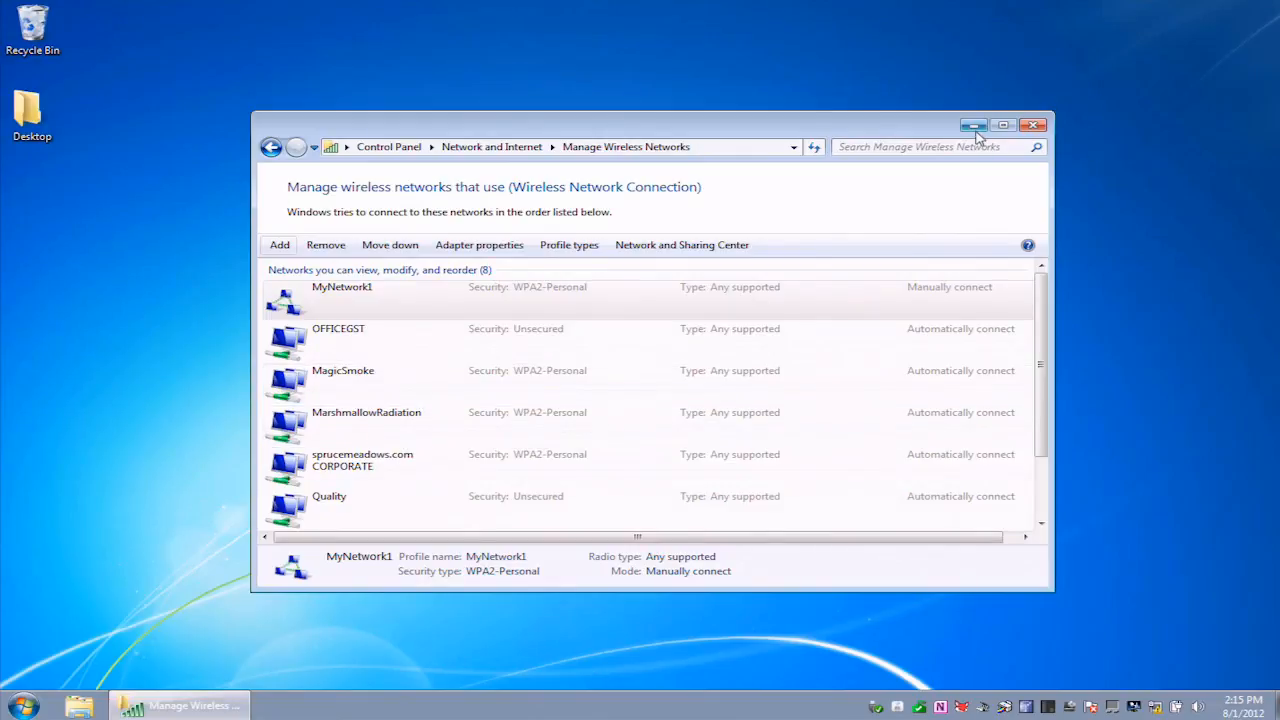
pyautogui.moveTo(974, 124)
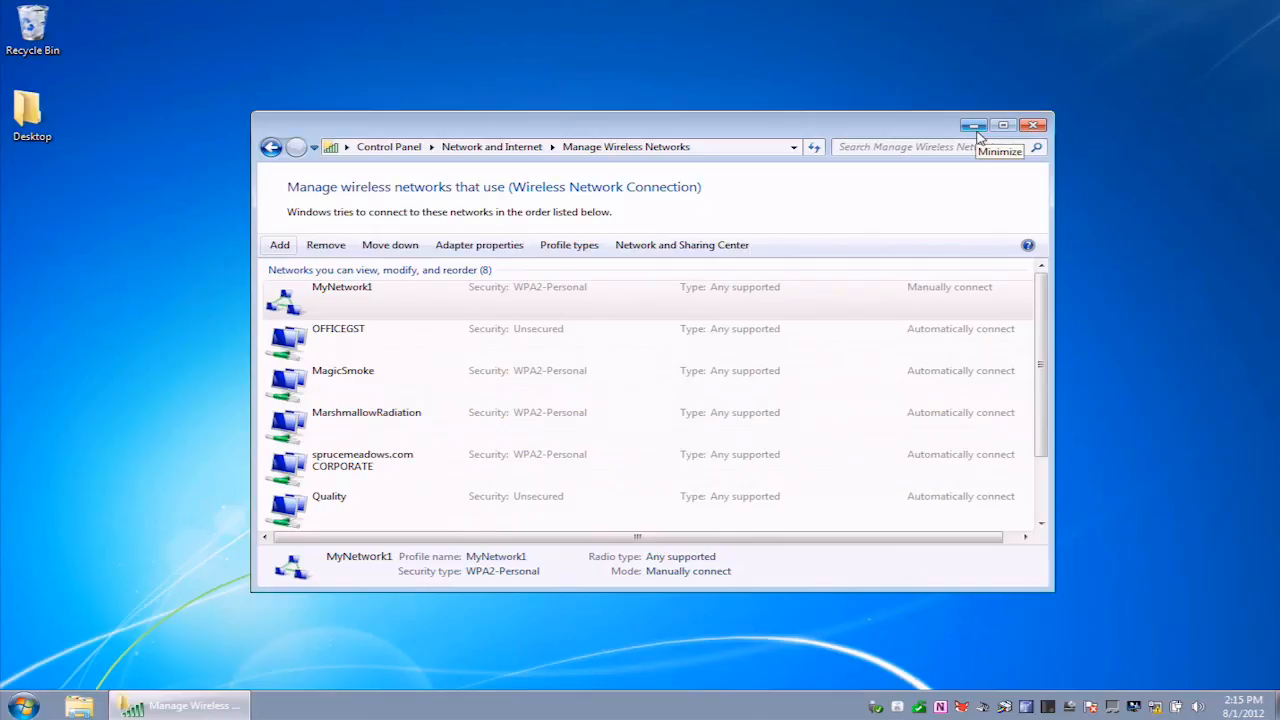
# - Minimize the Manage Wireless Networks window, leaving the desktop visible
pyautogui.click(972, 124)
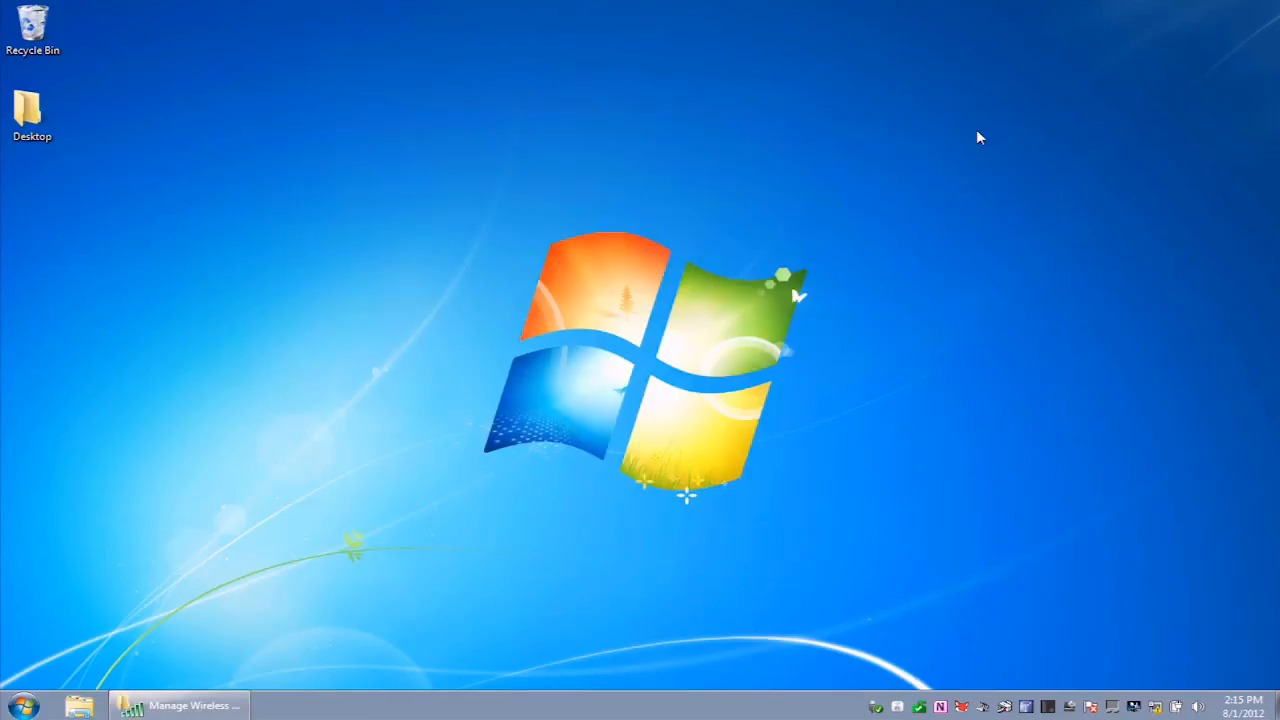